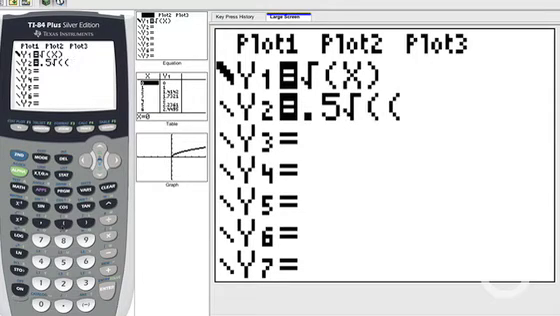
Step: Clear the faulty Y2 and re-enter it as .5√(X-2) beneath Y1=√(X)
{"action": "key", "text": "clear"}
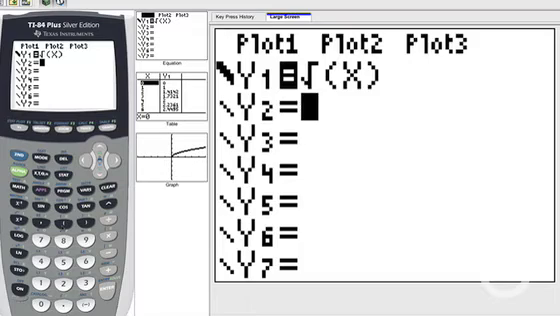
{"action": "type", "text": ".5√(X"}
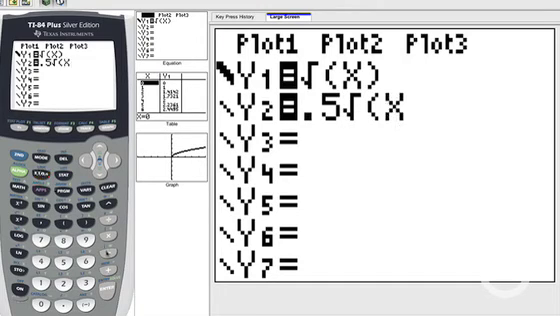
{"action": "type", "text": "-2"}
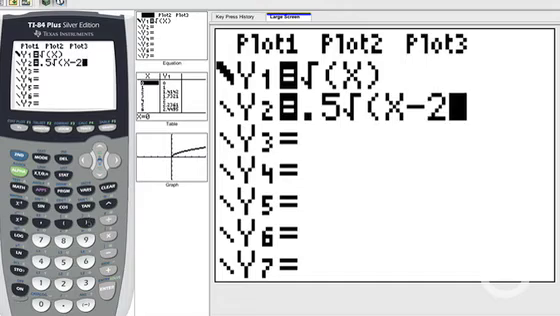
{"action": "key", "text": ")"}
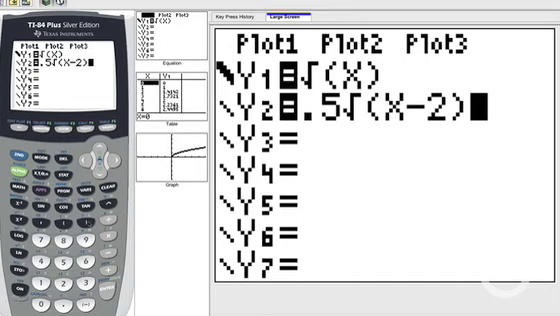